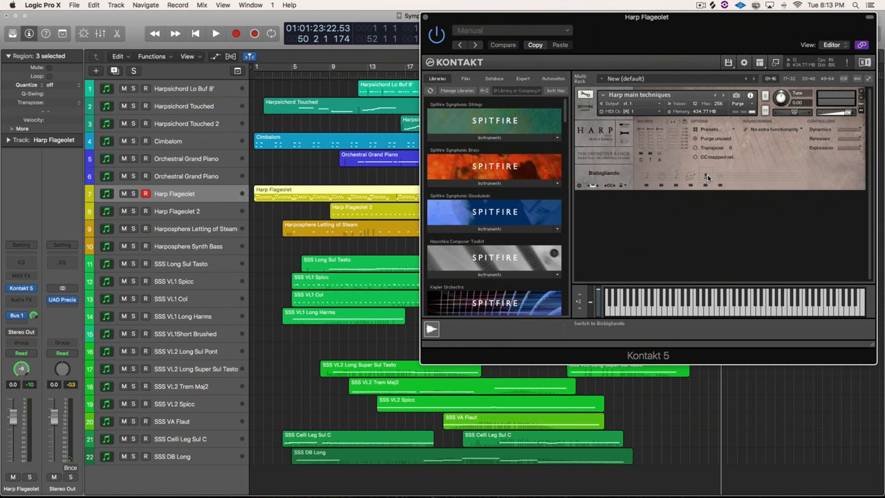
mouse_move(788, 174)
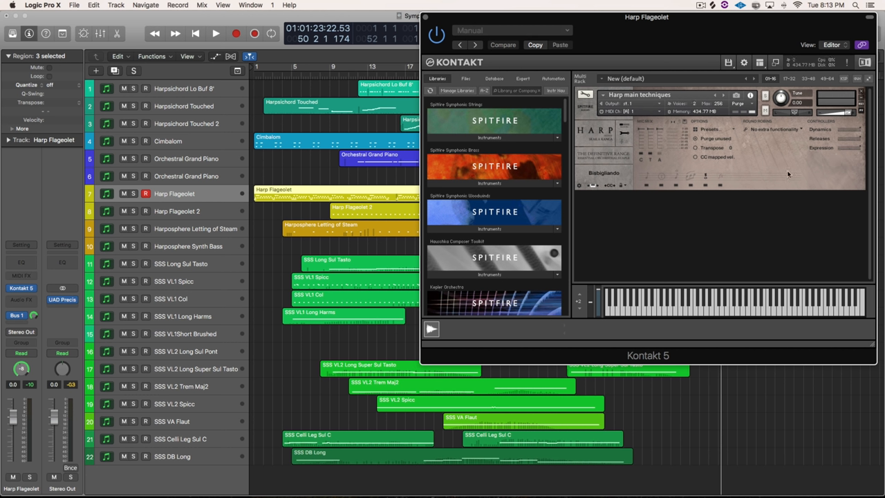